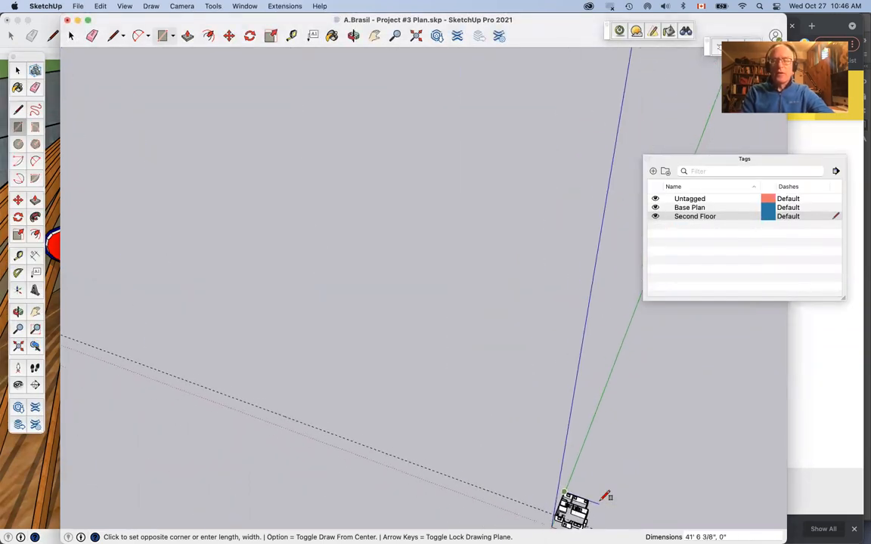
{"action": "mouse_move", "coordinate": [588, 505]}
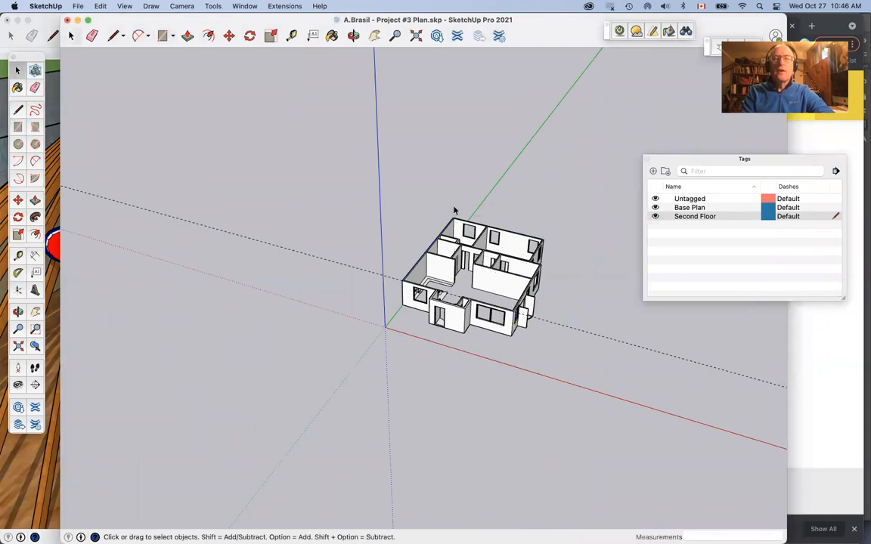
{"action": "mouse_move", "coordinate": [825, 221]}
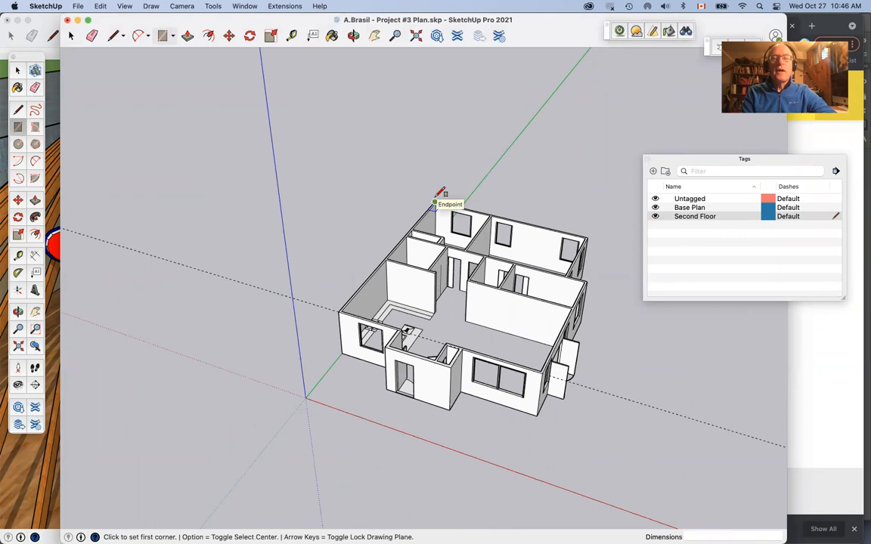
{"action": "left_click", "coordinate": [435, 203]}
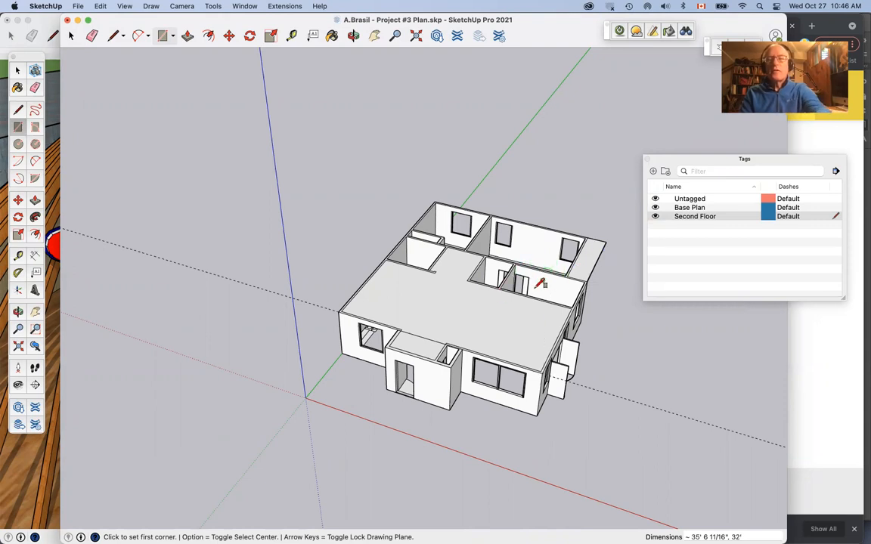
{"action": "mouse_move", "coordinate": [541, 284]}
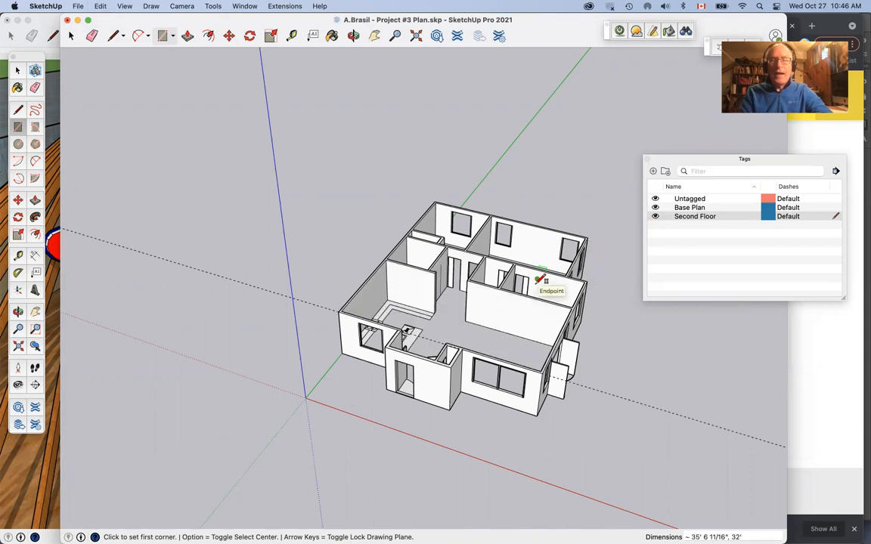
{"action": "mouse_move", "coordinate": [46, 78]}
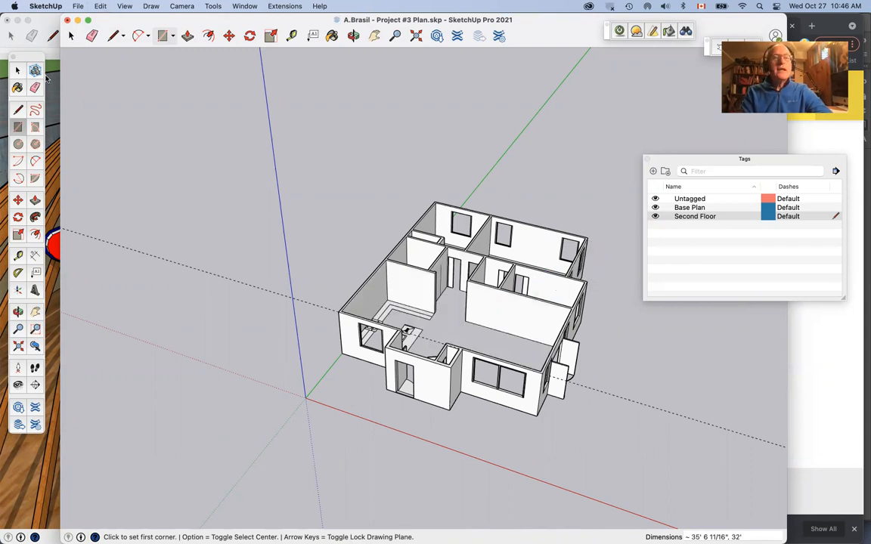
{"action": "left_click", "coordinate": [18, 71]}
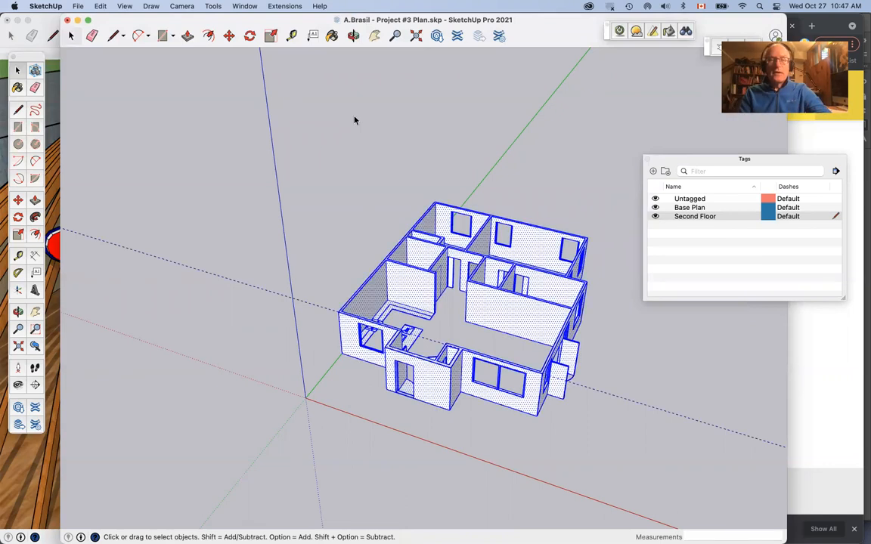
Group the selected first-floor house geometry into one group via the context menu
{"action": "right_click", "coordinate": [511, 260]}
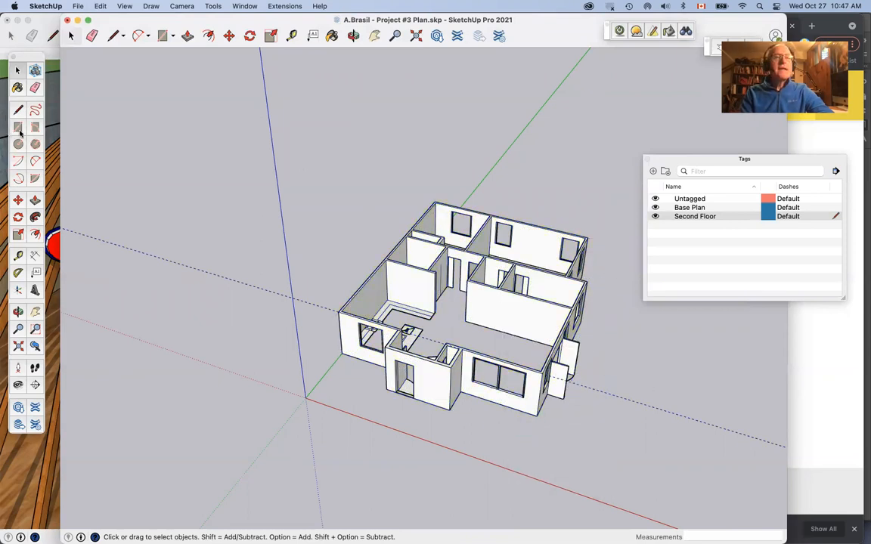
Begin the floor-slab rectangle at a wall-top corner of the house
{"action": "left_click", "coordinate": [18, 127]}
{"action": "type", "text": "8\""}
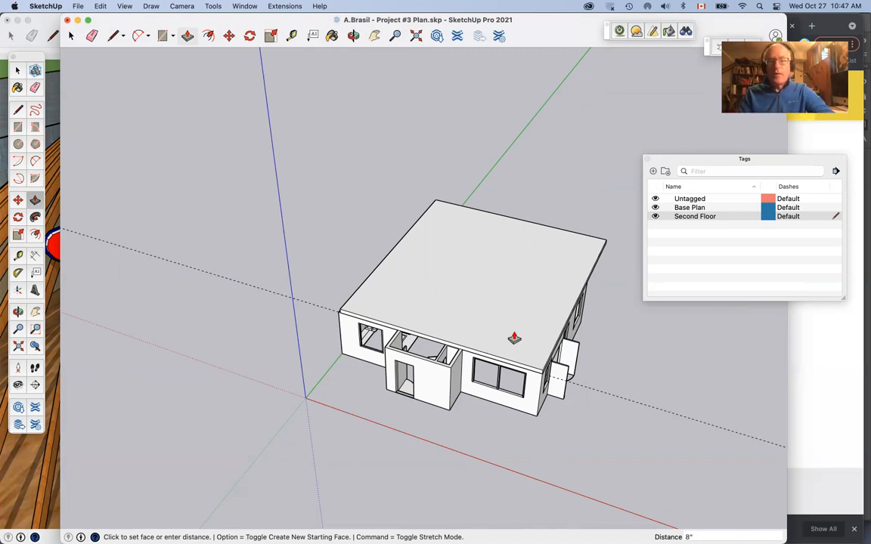
{"action": "mouse_move", "coordinate": [486, 493]}
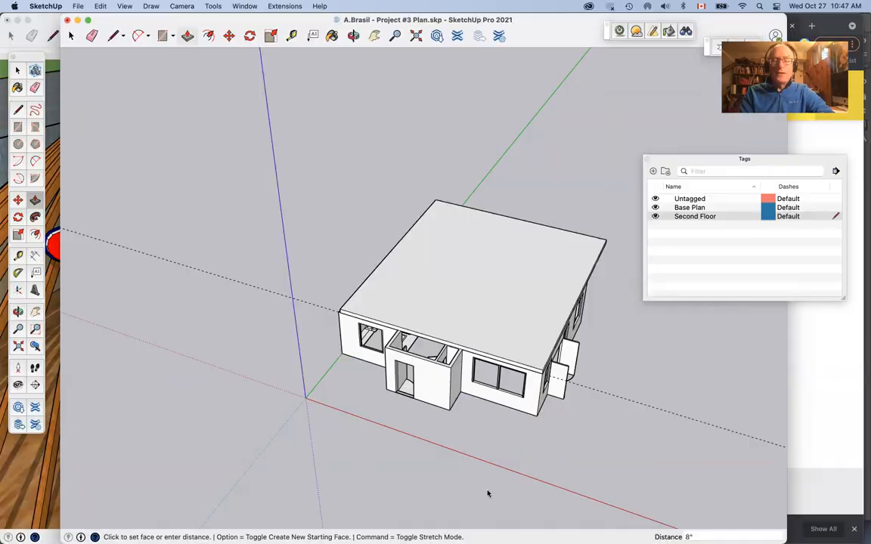